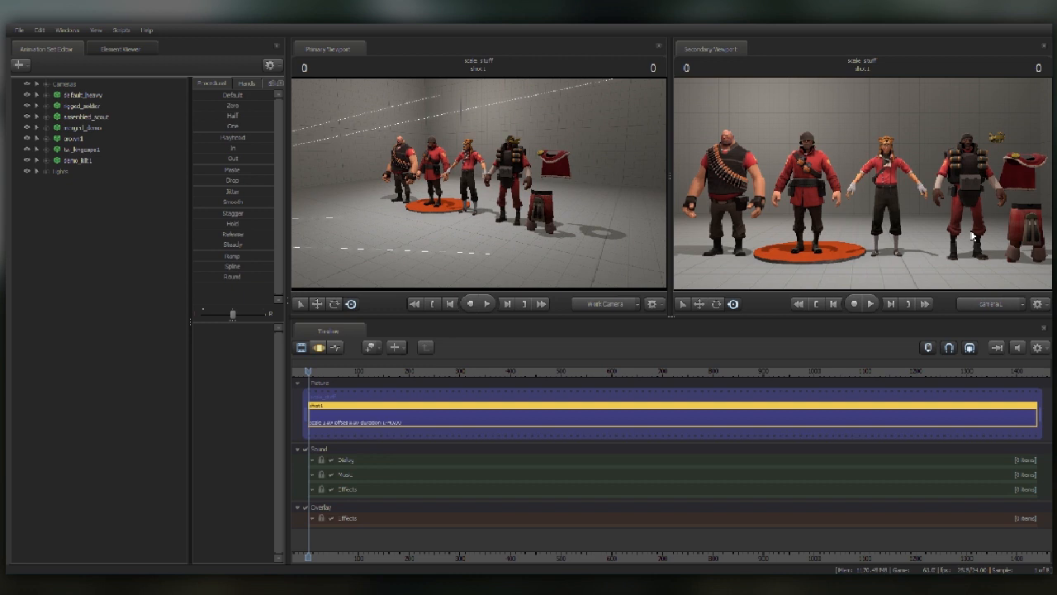
mouse_move(945, 231)
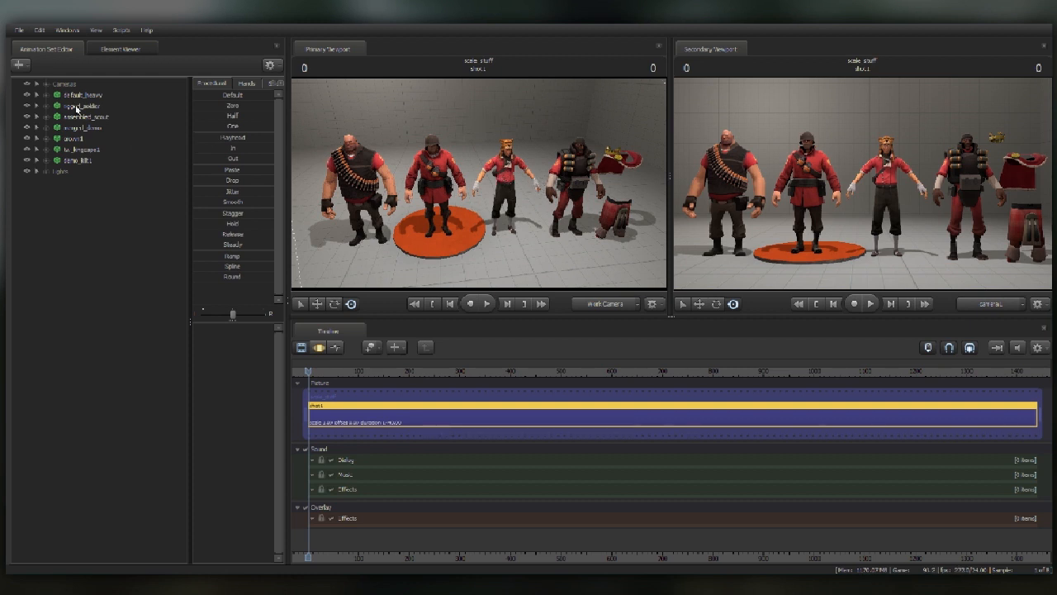
- Expand default_heavy's Body controls and pick rootTransform_scale to shrink the Heavy to half size
left_click(80, 94)
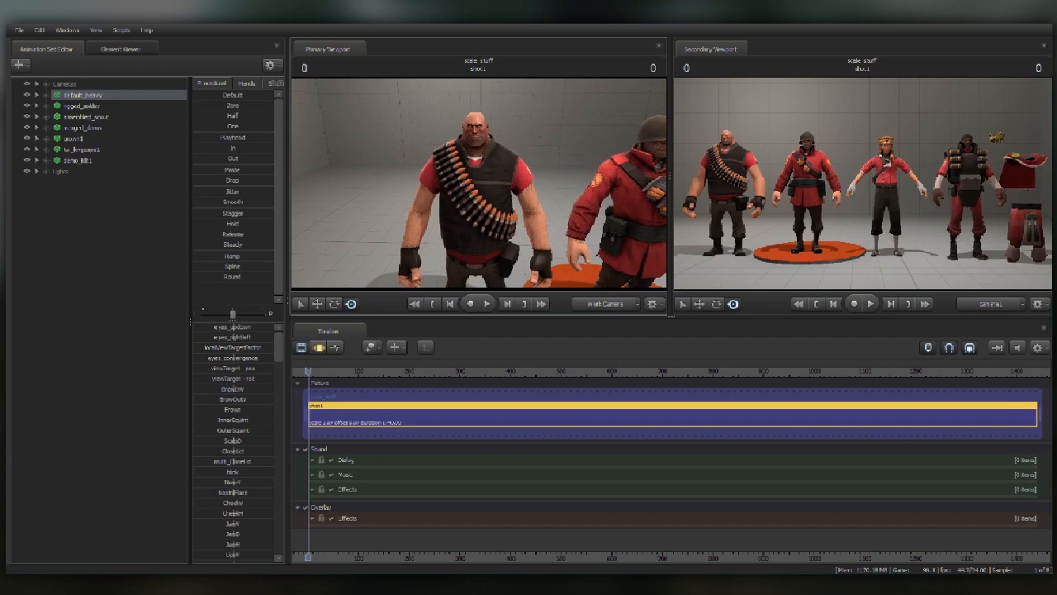
left_click(82, 106)
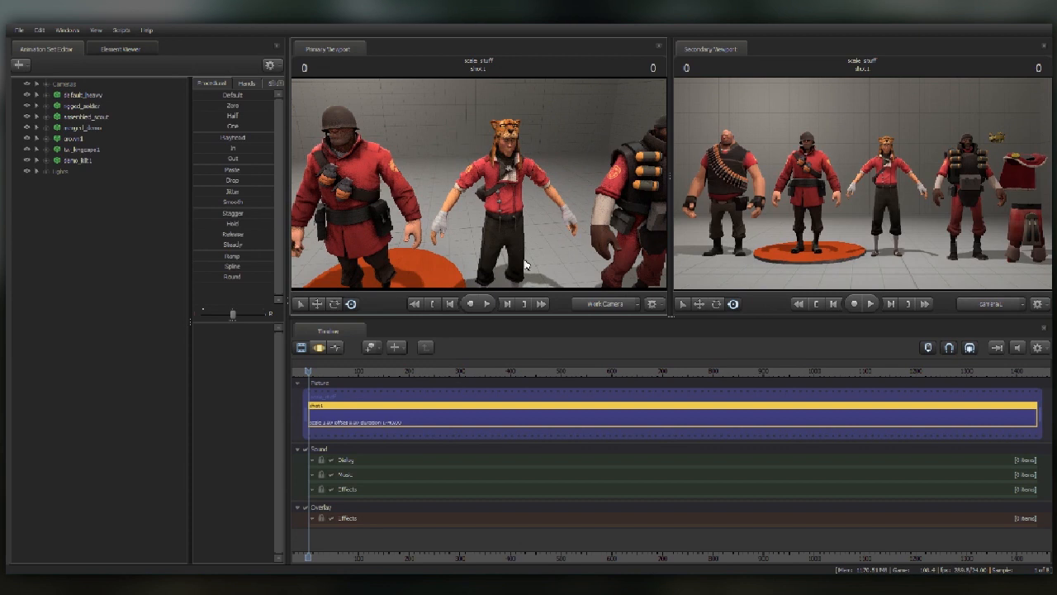
mouse_move(537, 203)
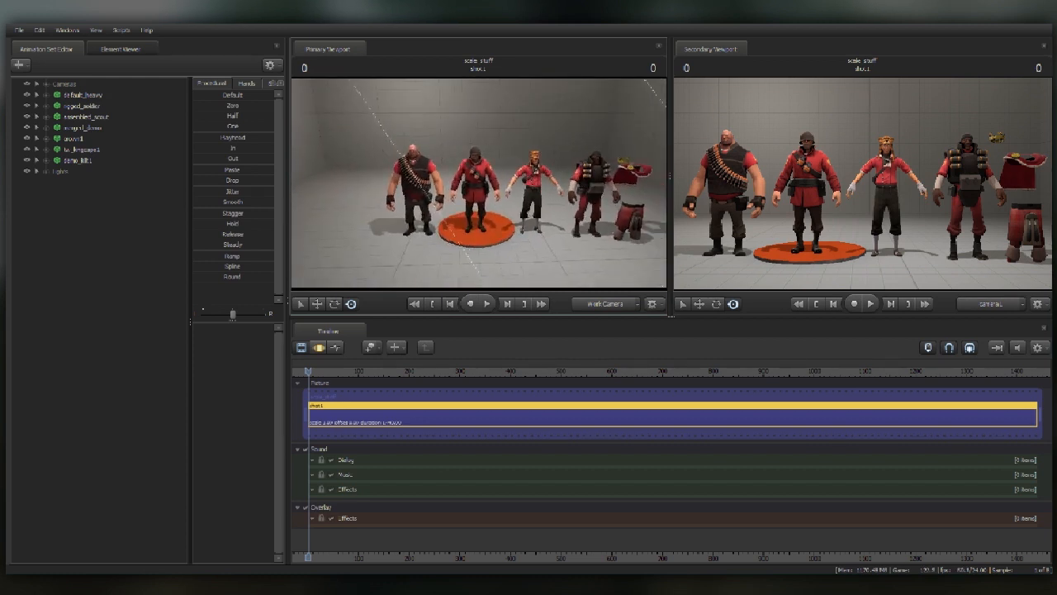
right_click(79, 94)
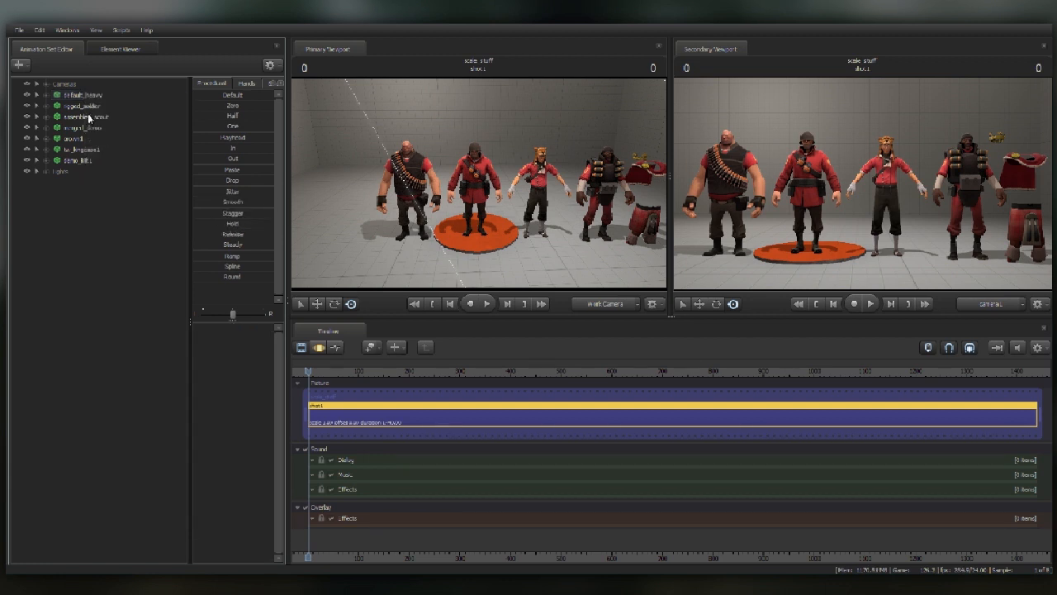
left_click(37, 106)
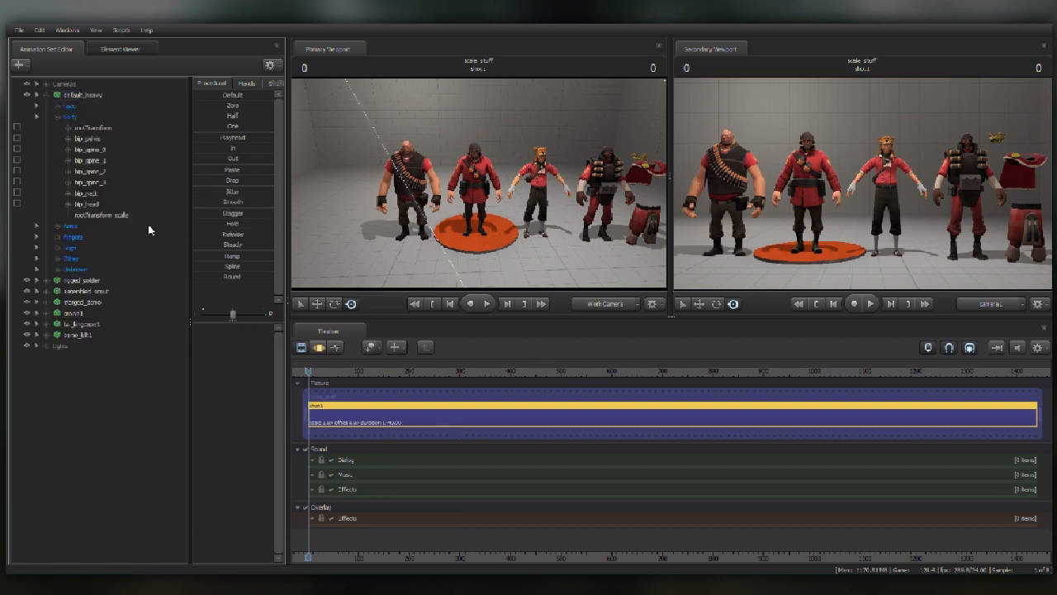
left_click(102, 215)
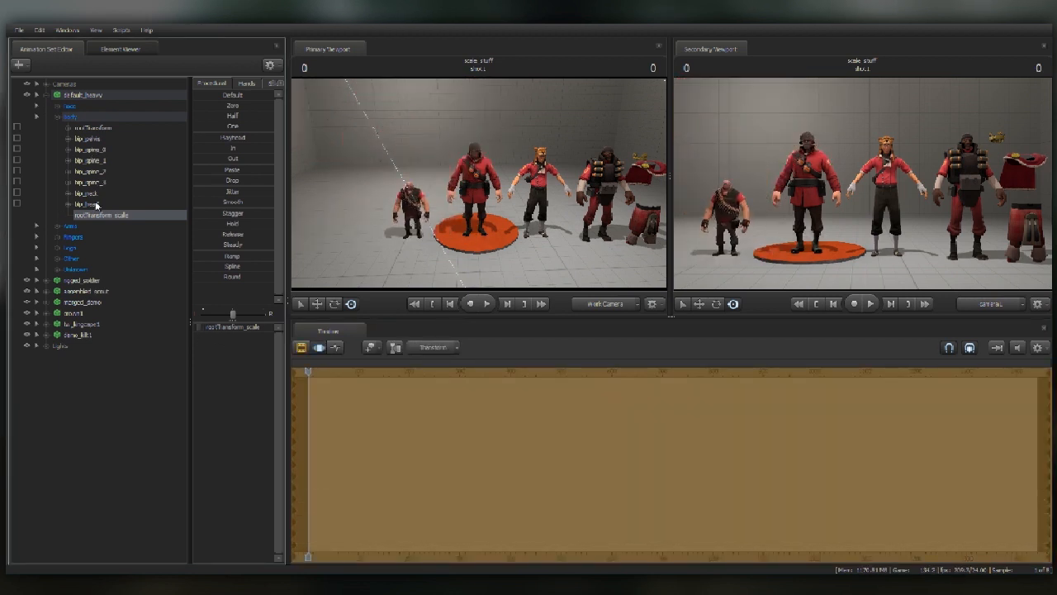
- Add a scale control to the Heavy's bip_head bone to enlarge his head
right_click(87, 204)
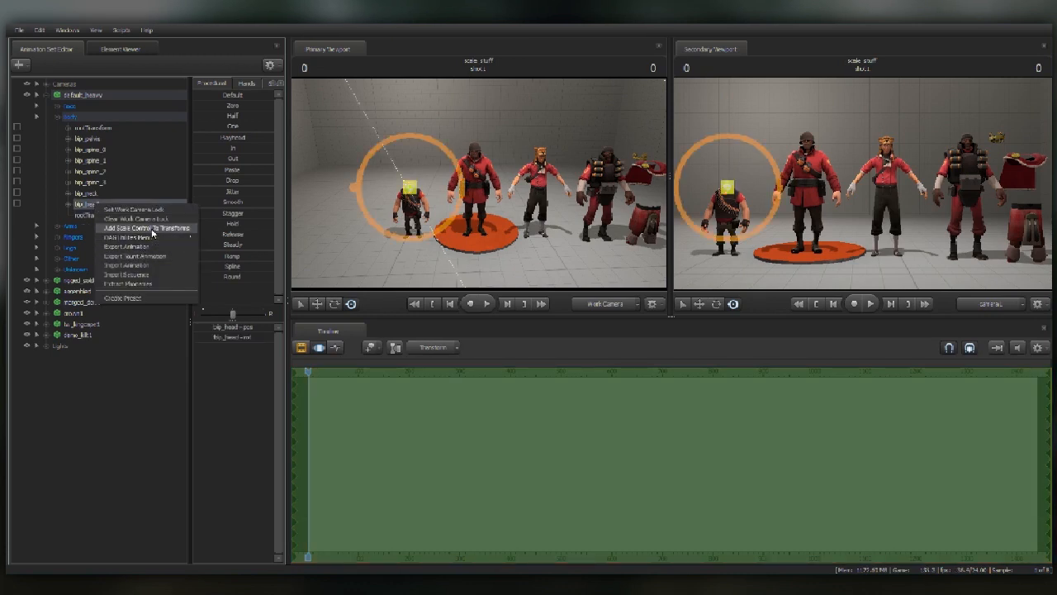
left_click(149, 228)
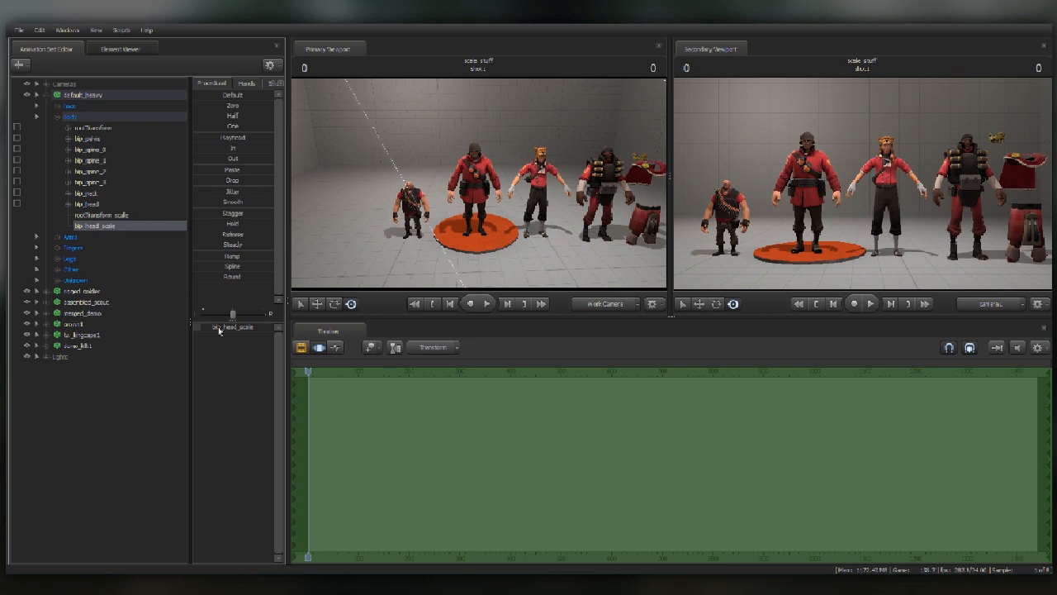
mouse_move(198, 332)
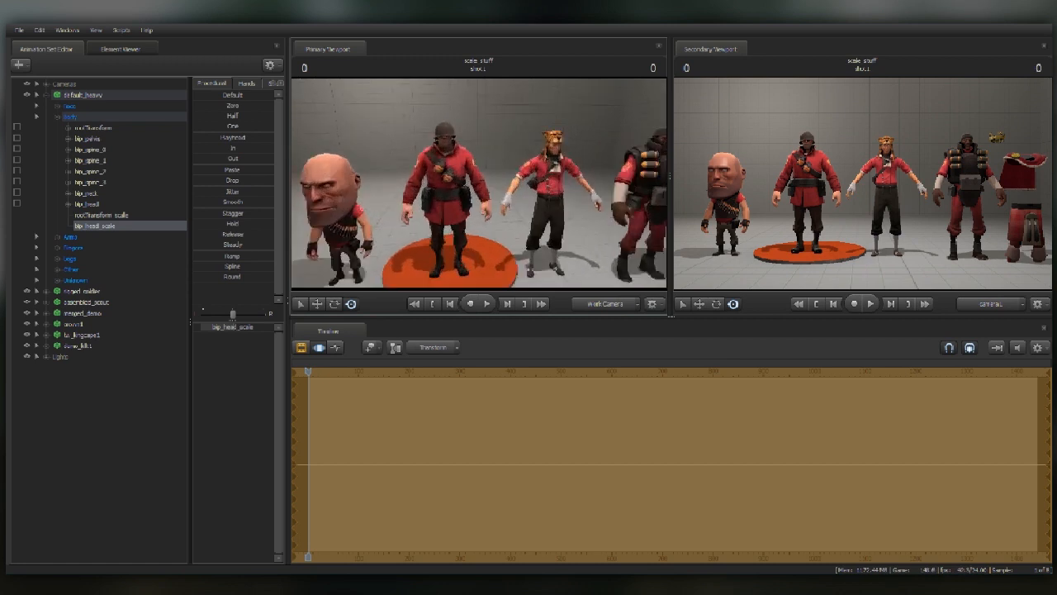
- Collapse the Heavy's controls and add scale controls to the rigged_soldier model via Utilities
left_click(35, 105)
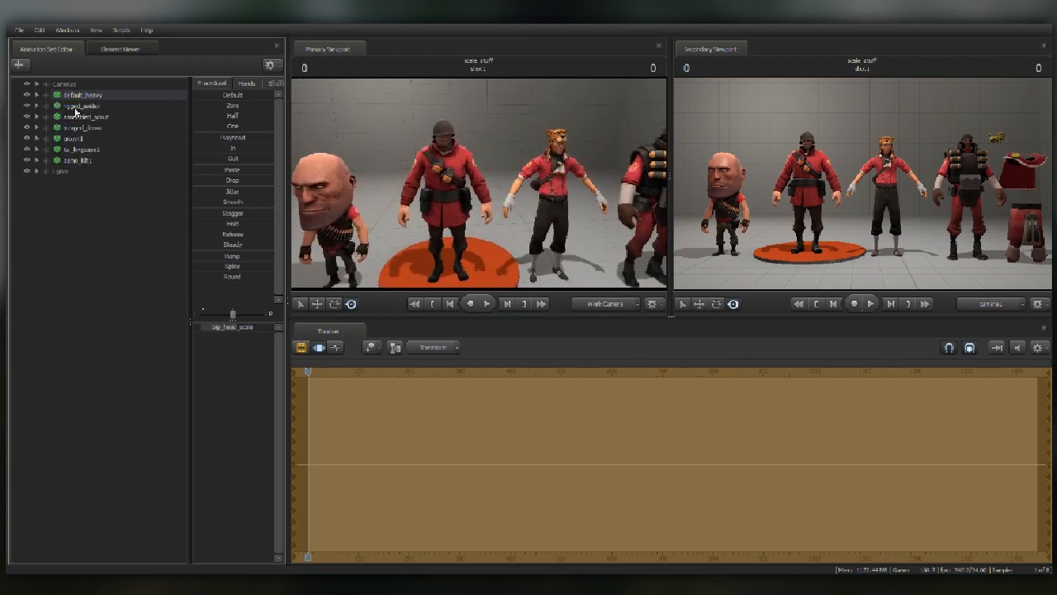
right_click(83, 105)
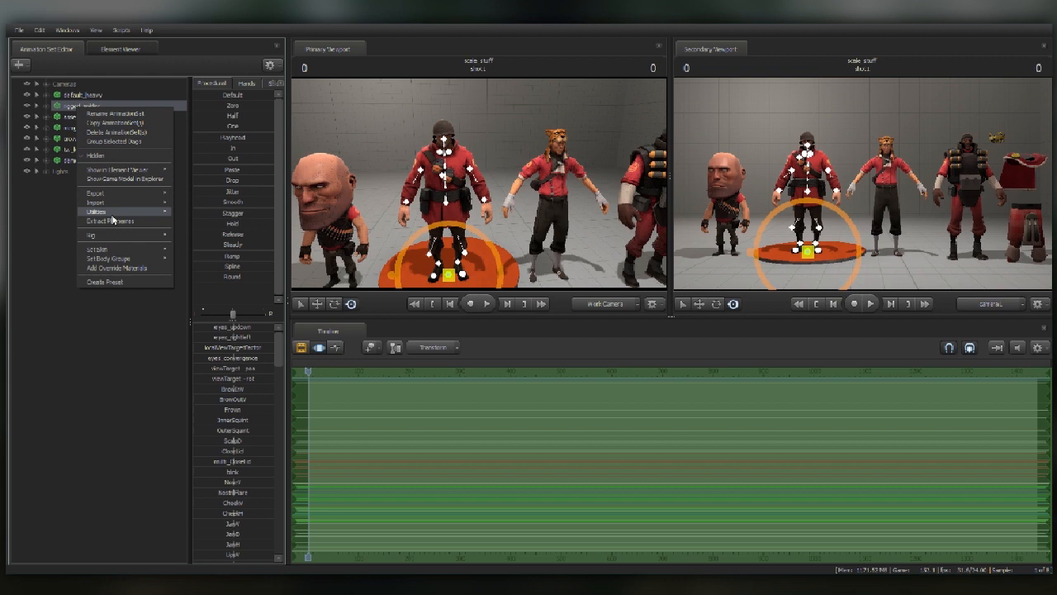
mouse_move(97, 211)
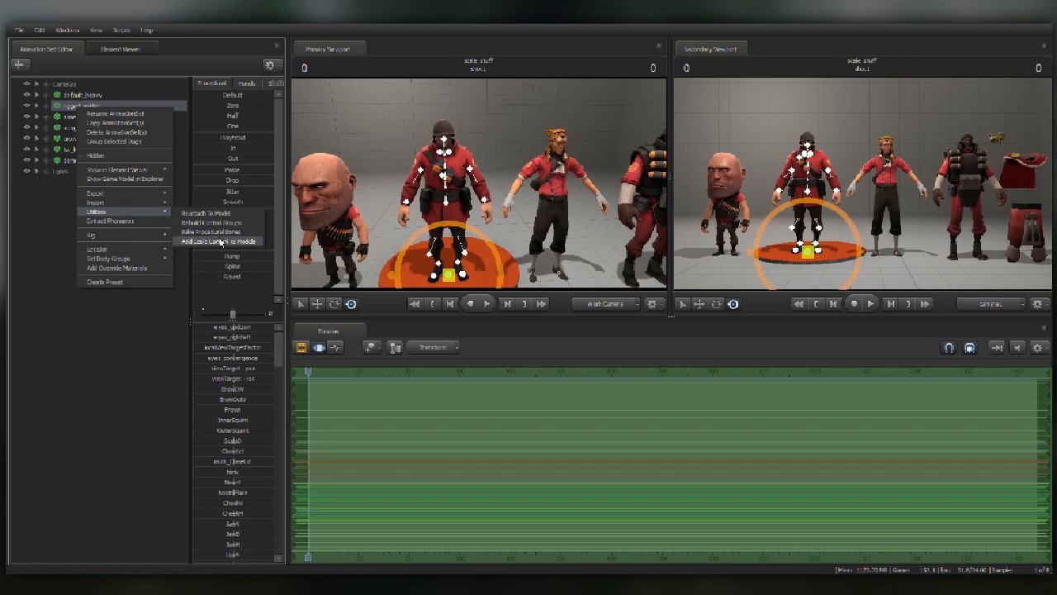
left_click(219, 241)
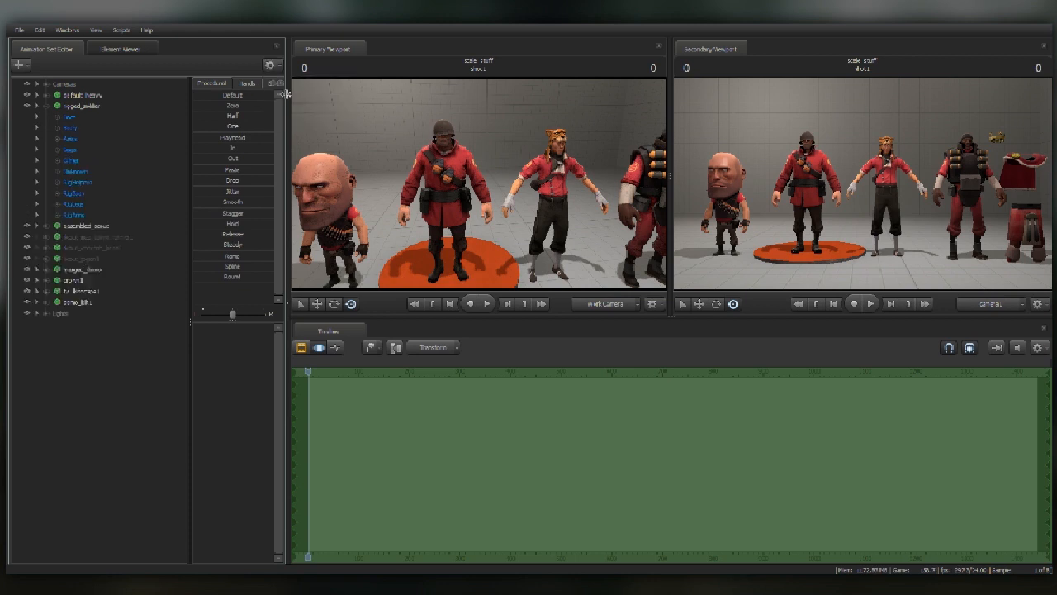
- Enable Show Hidden Controls, select the Soldier's bip_head and return to the first frame
left_click(271, 64)
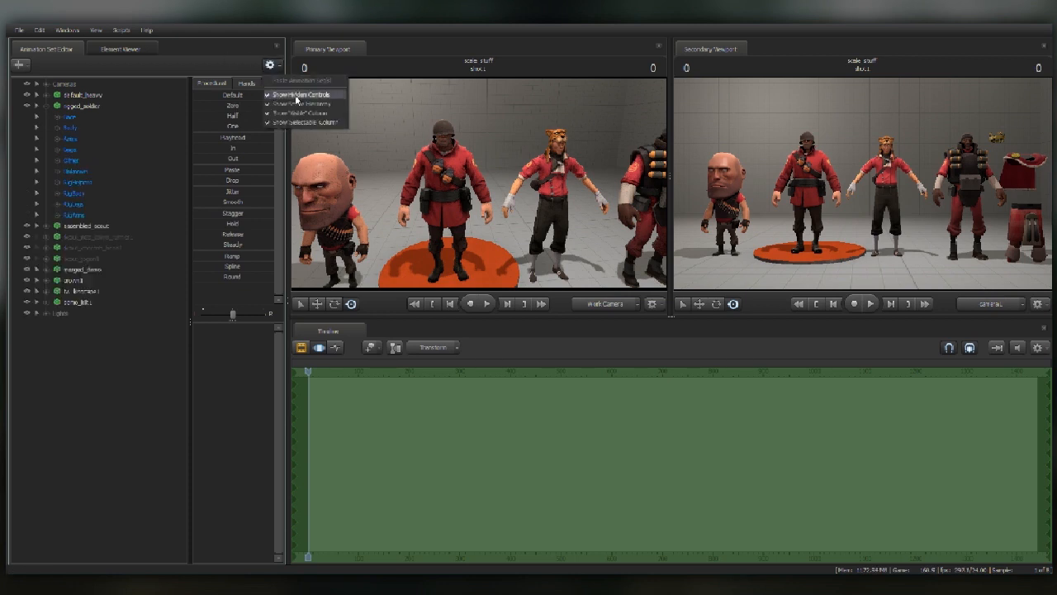
left_click(37, 117)
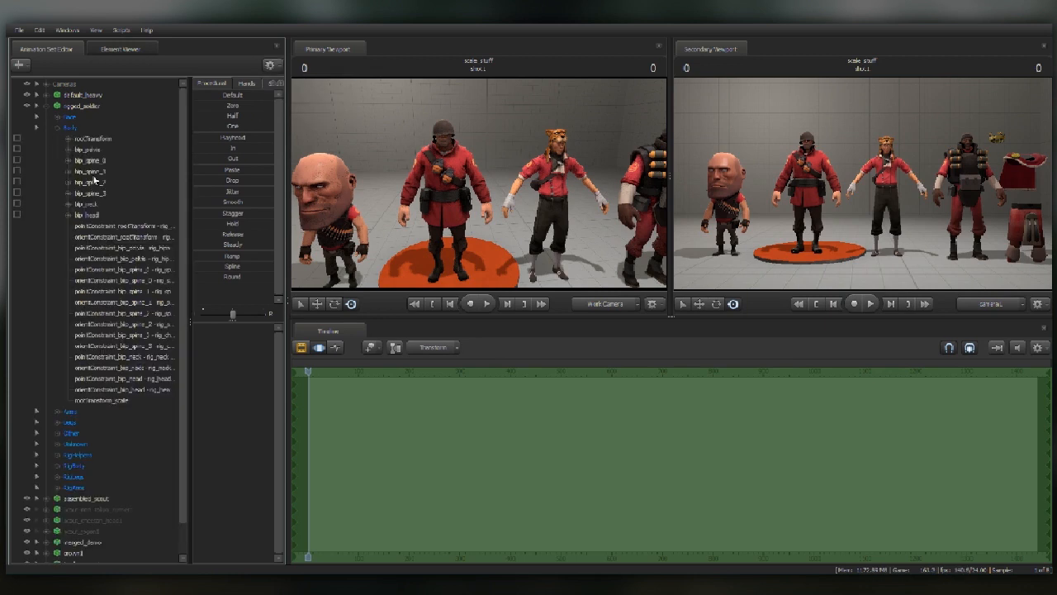
left_click(124, 399)
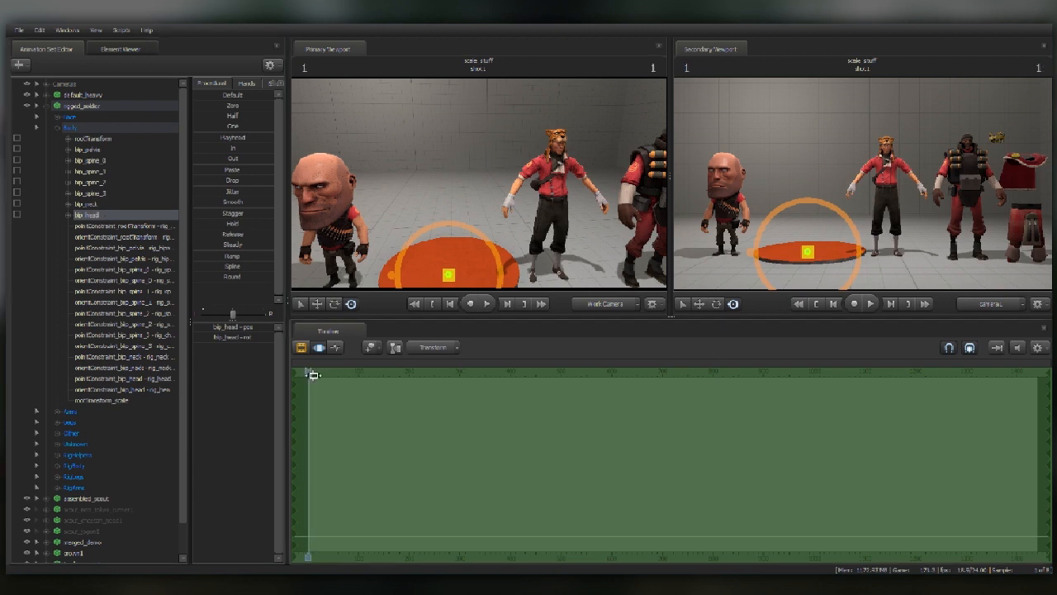
left_click(119, 401)
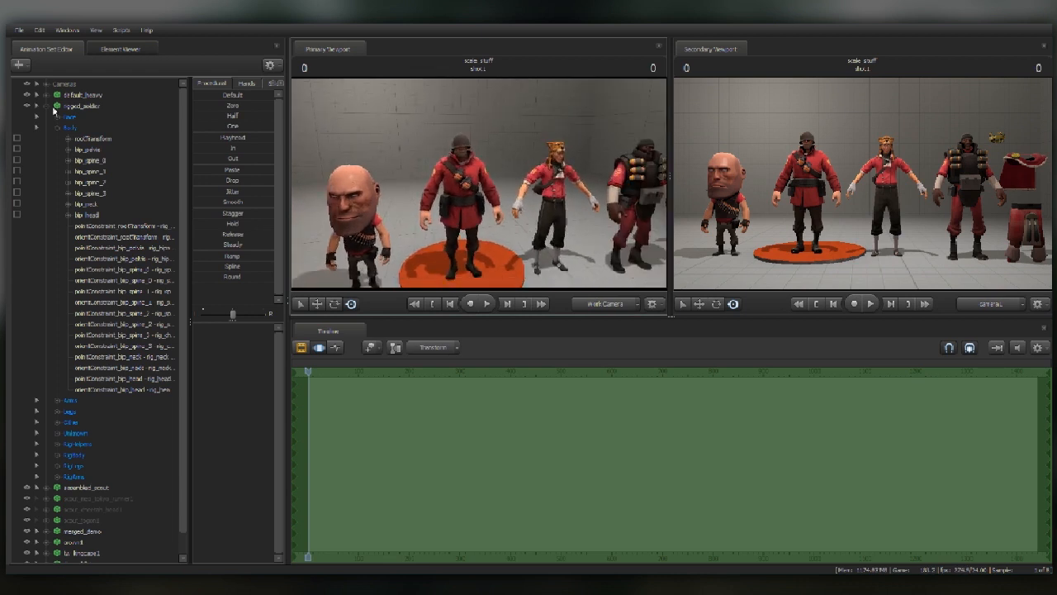
mouse_move(77, 123)
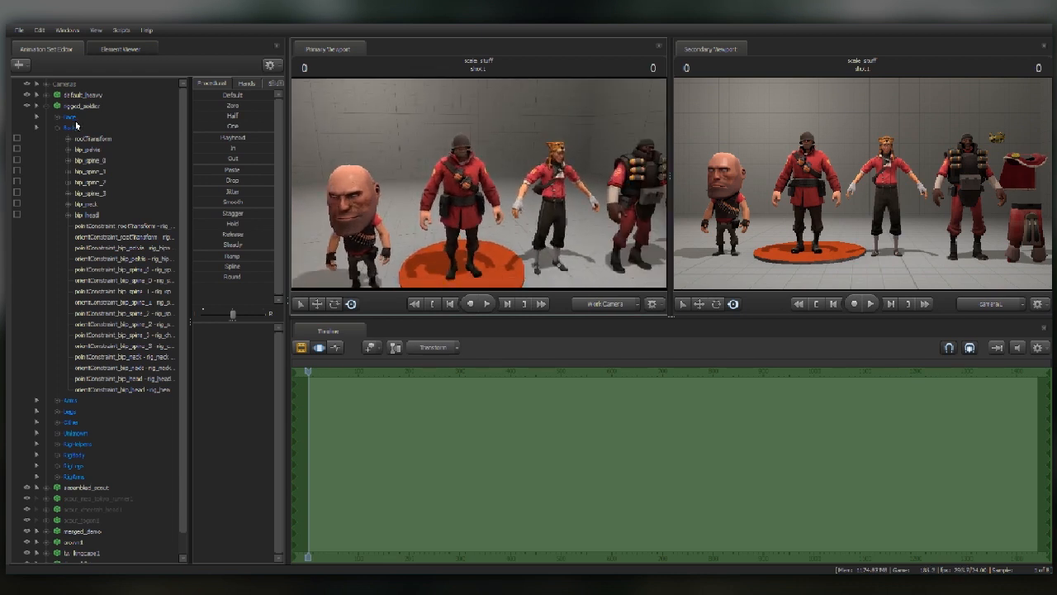
left_click(82, 215)
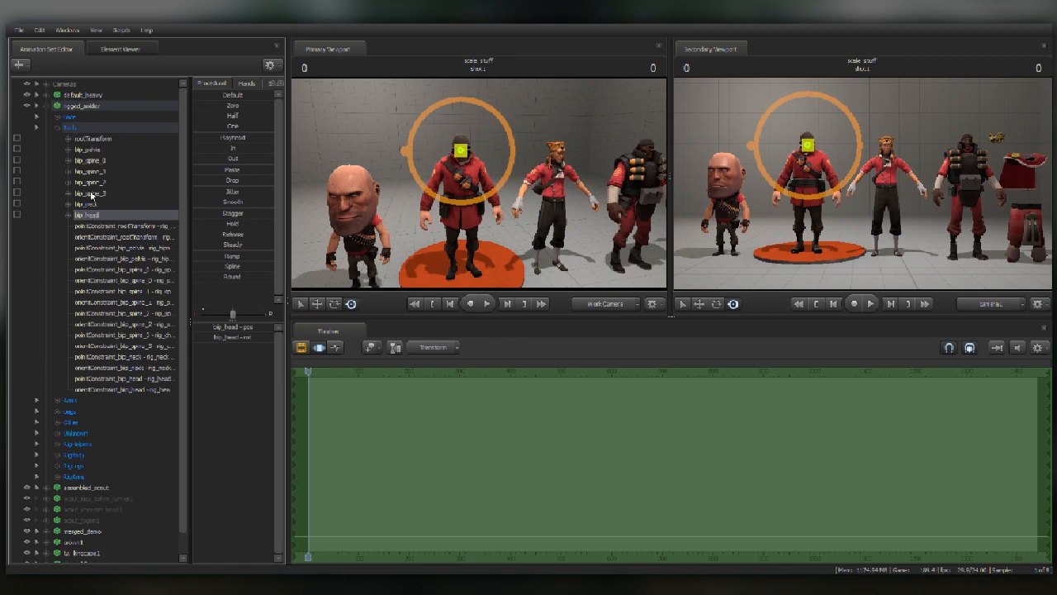
left_click(38, 128)
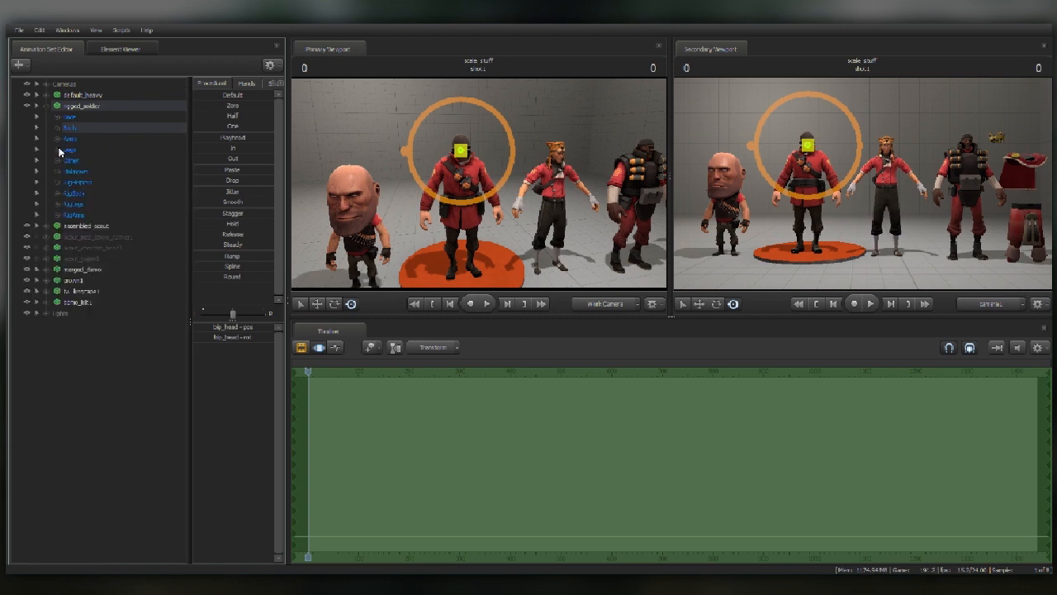
left_click(47, 138)
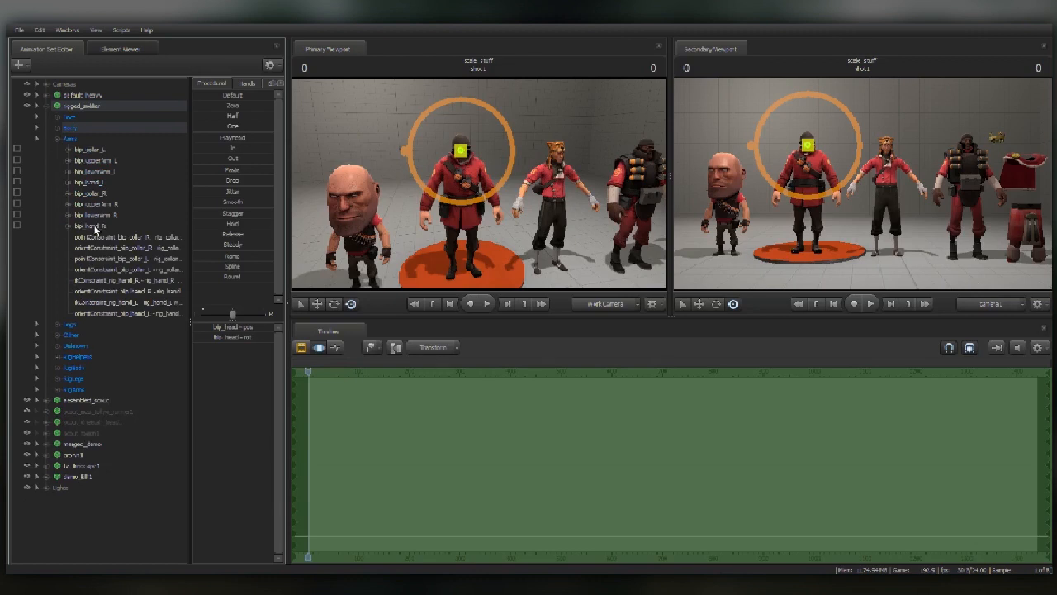
left_click(96, 159)
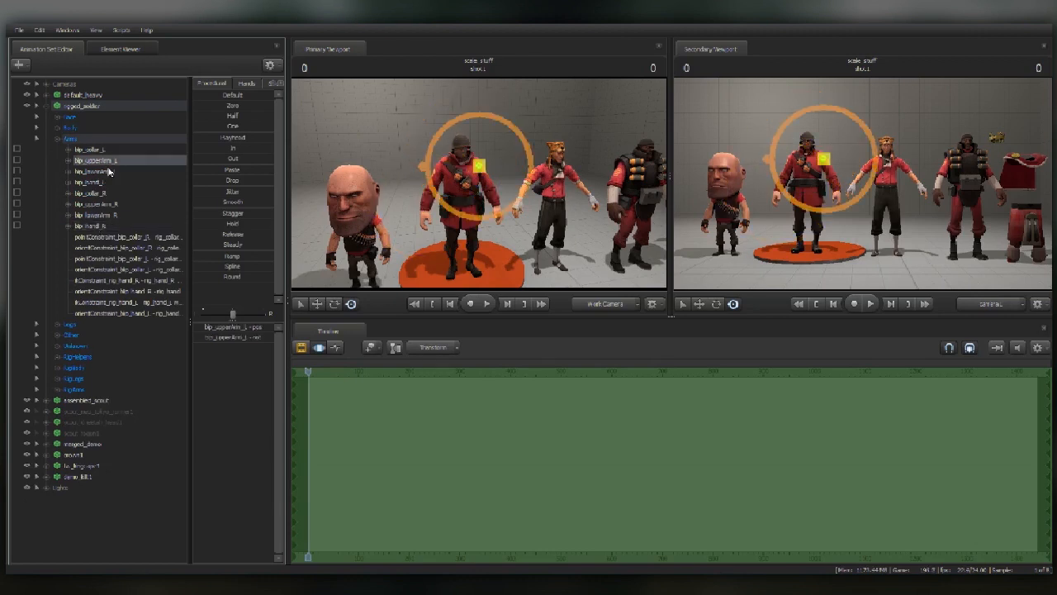
right_click(90, 172)
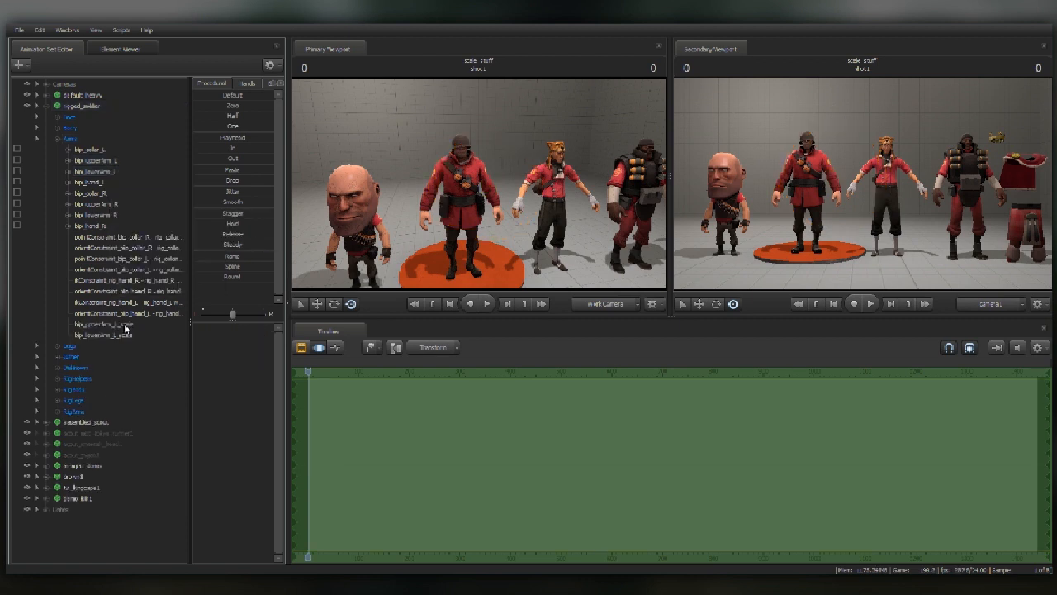
left_click(104, 324)
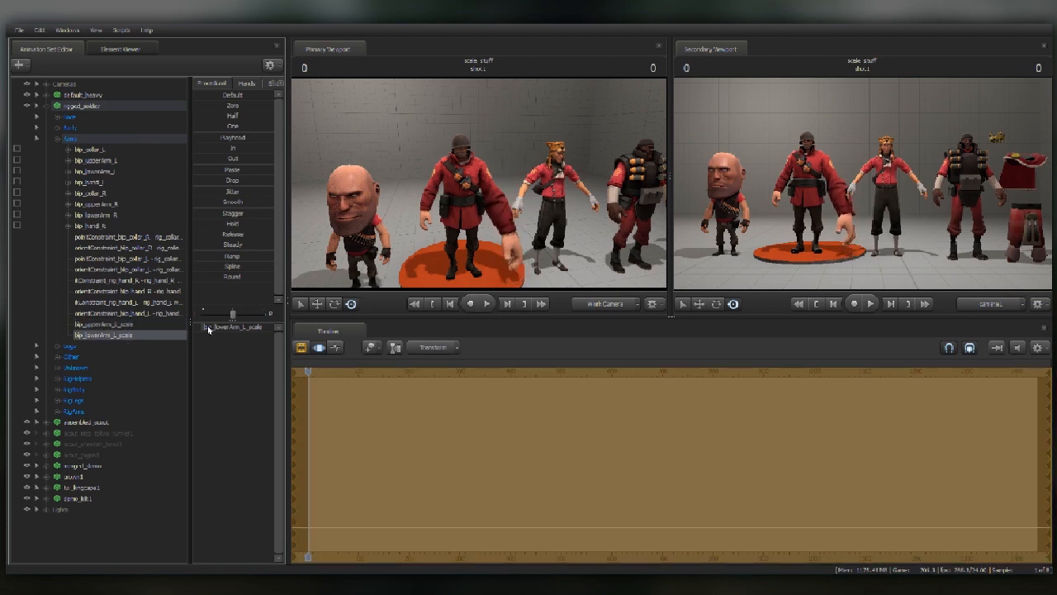
left_click(37, 389)
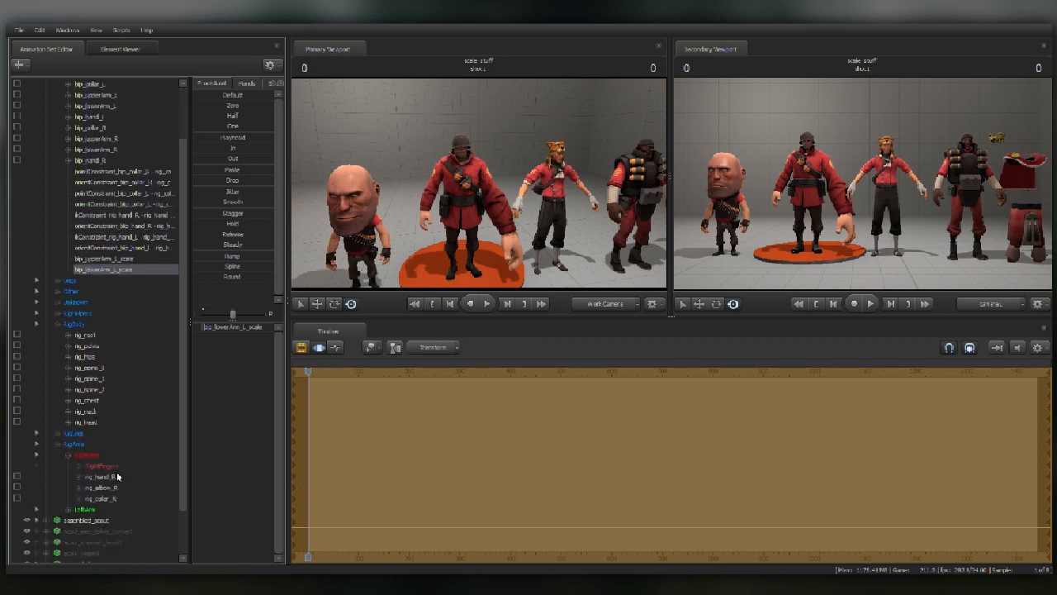
left_click(99, 477)
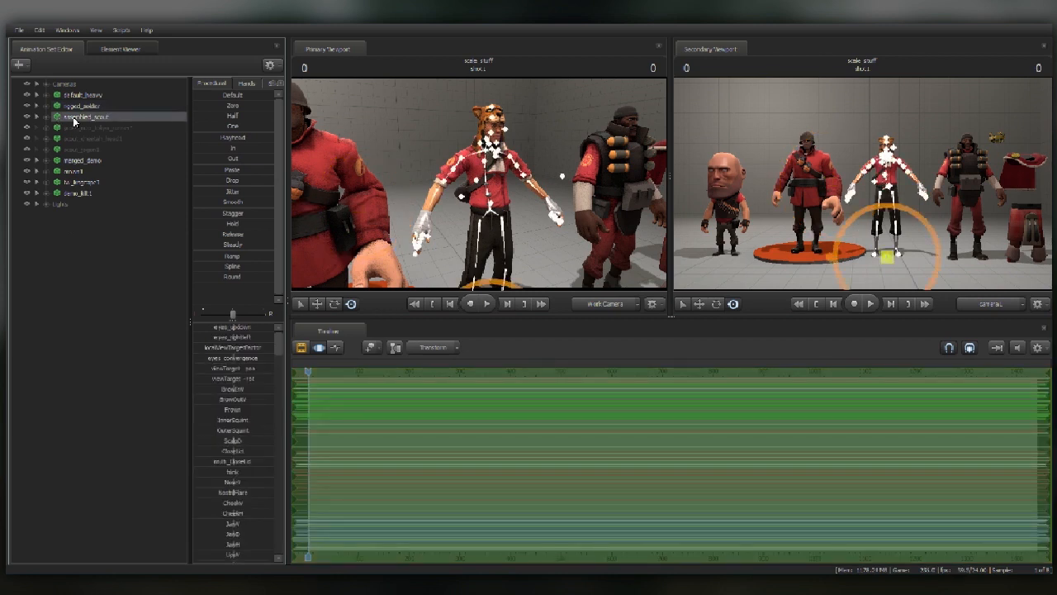
right_click(82, 117)
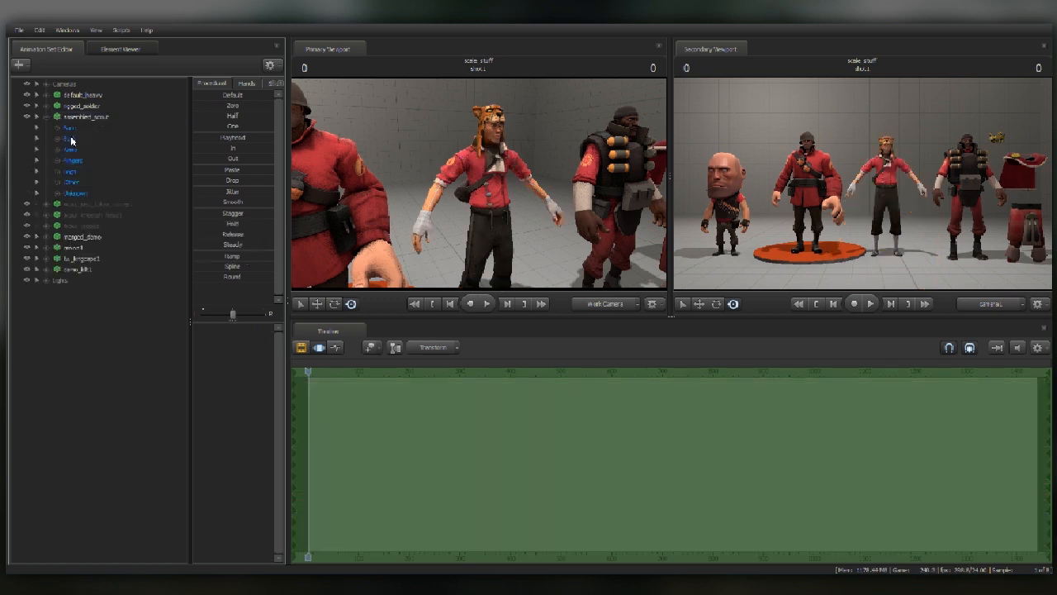
left_click(70, 139)
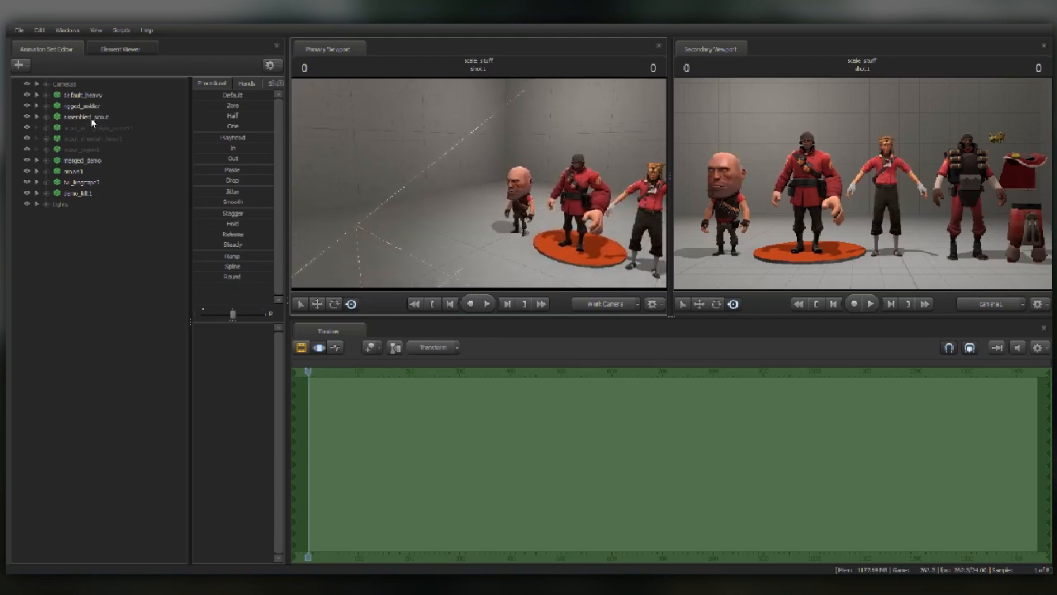
left_click(91, 128)
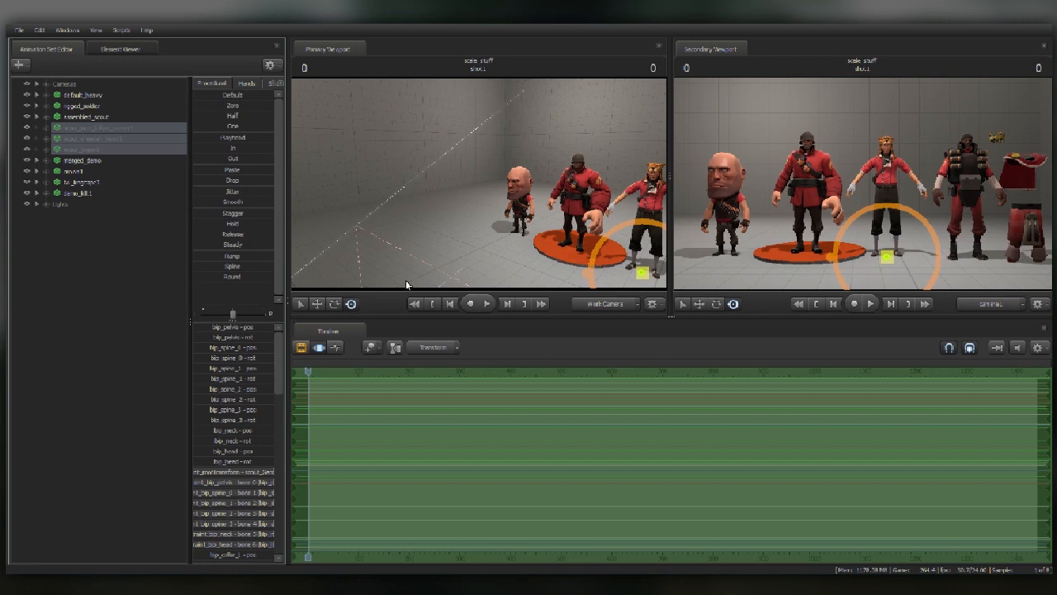
mouse_move(117, 177)
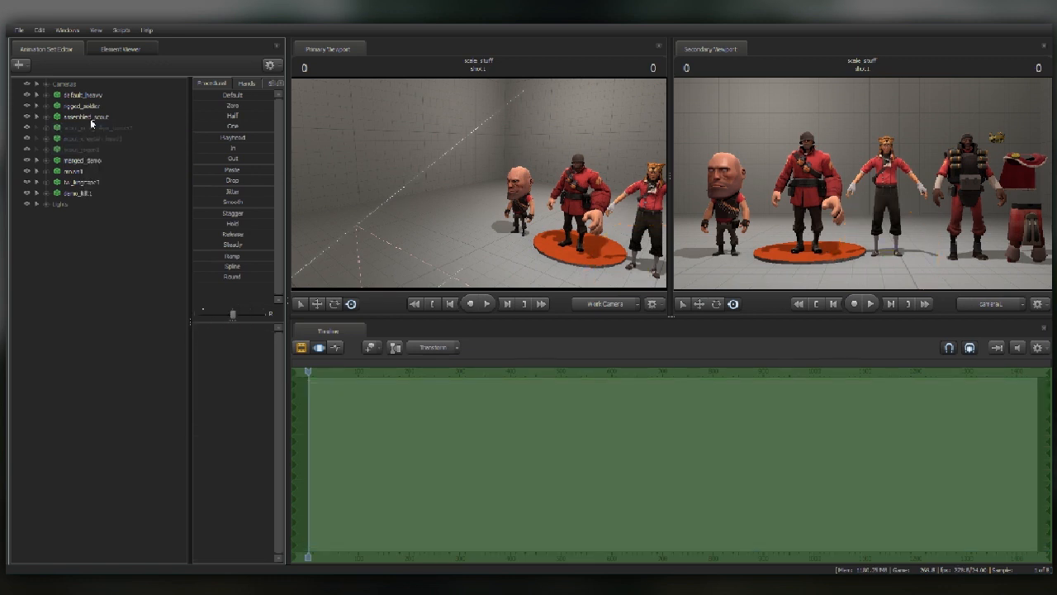
right_click(78, 128)
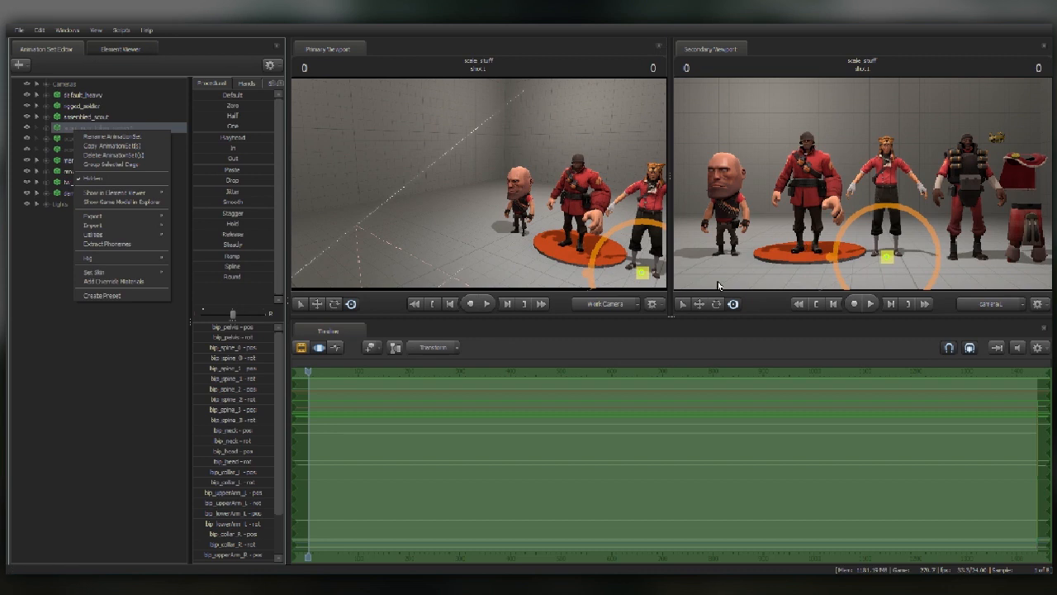
mouse_move(271, 138)
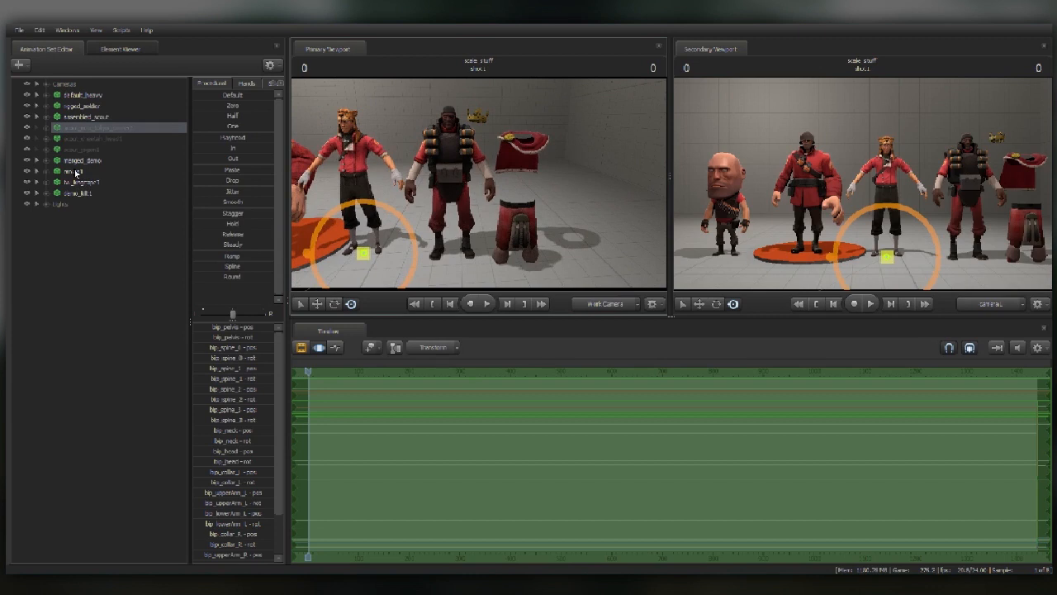
mouse_move(82, 166)
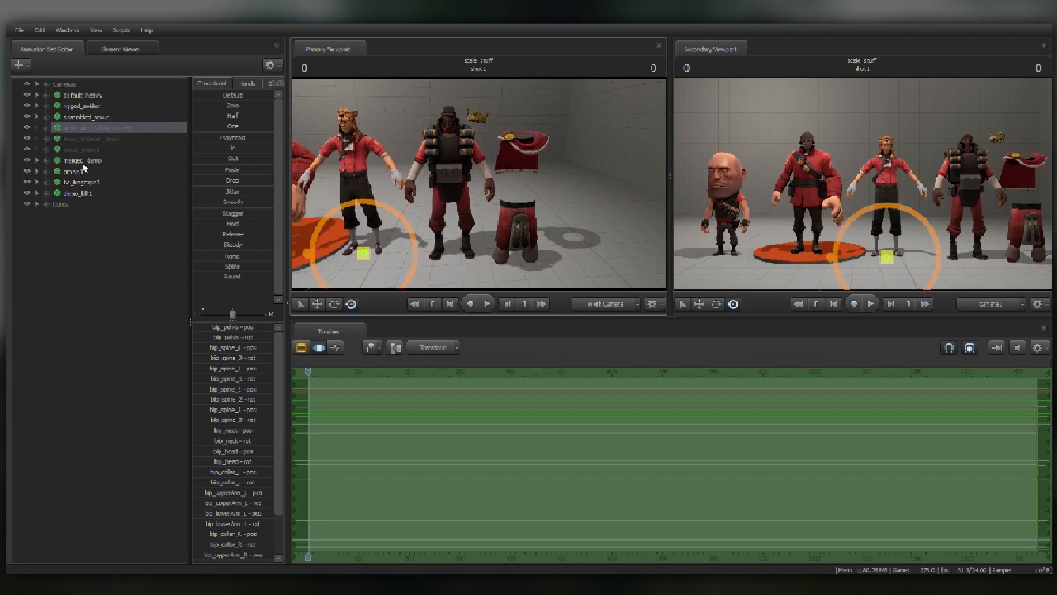
- Select rigged_demo together with his three part animation sets
left_click(82, 161)
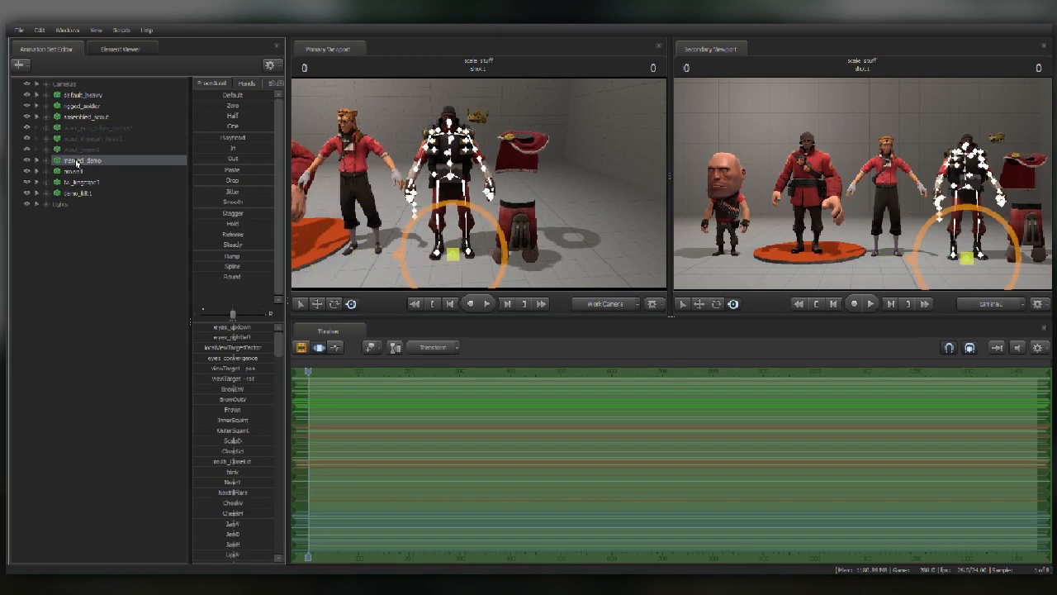
left_click(83, 171)
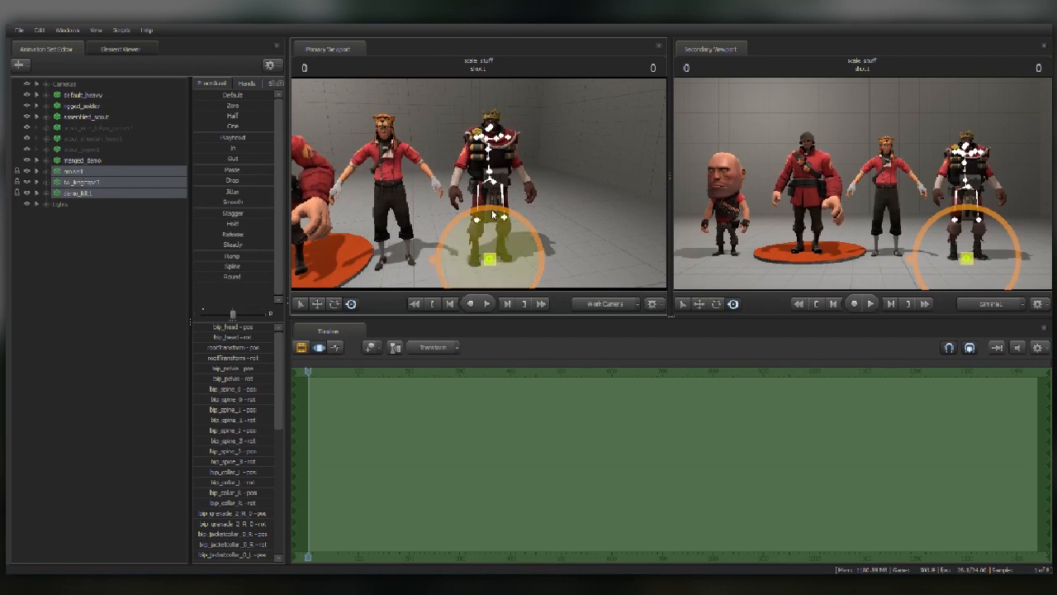
- Lock the parts to the Demoman and pick his Body rootTransform_scale to enlarge him
left_click(76, 192)
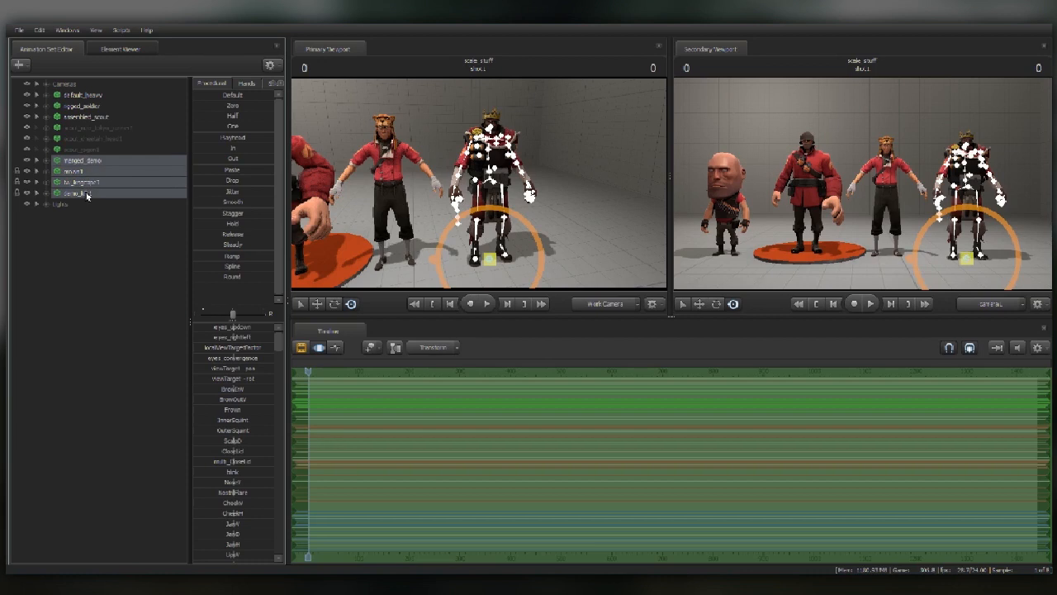
right_click(74, 193)
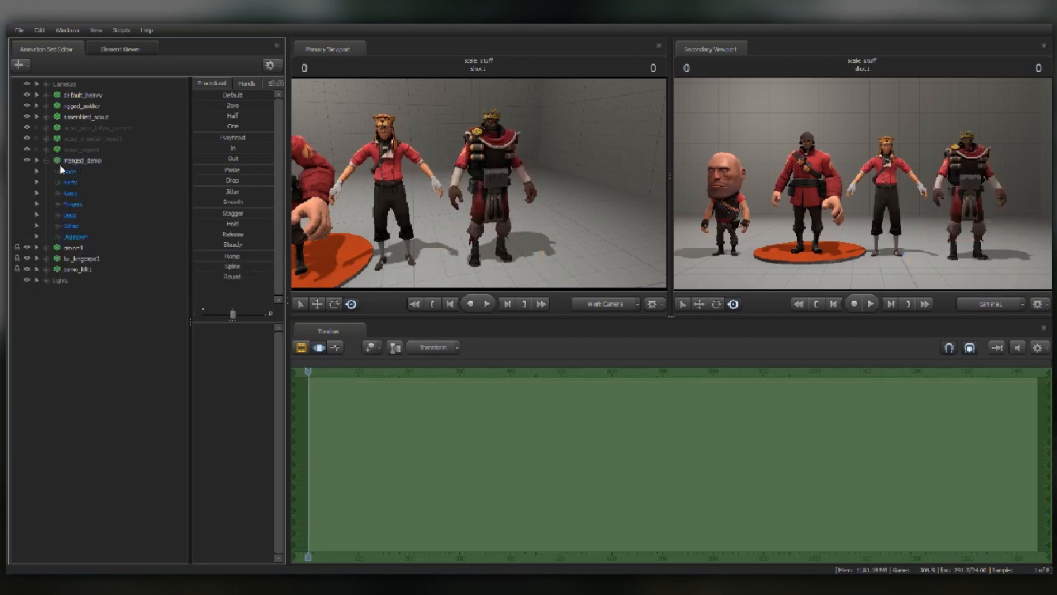
left_click(38, 181)
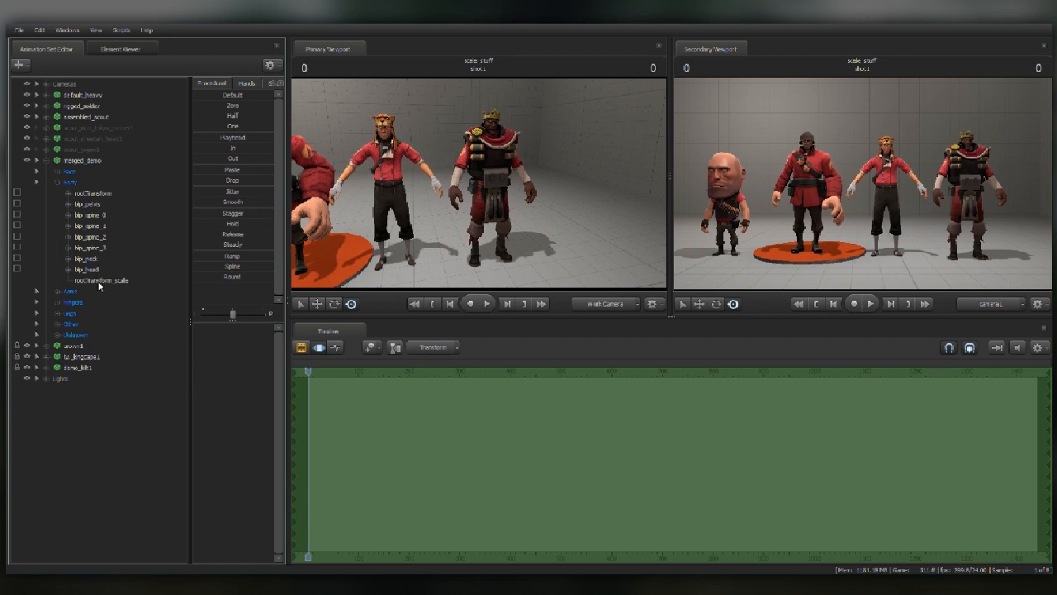
left_click(99, 280)
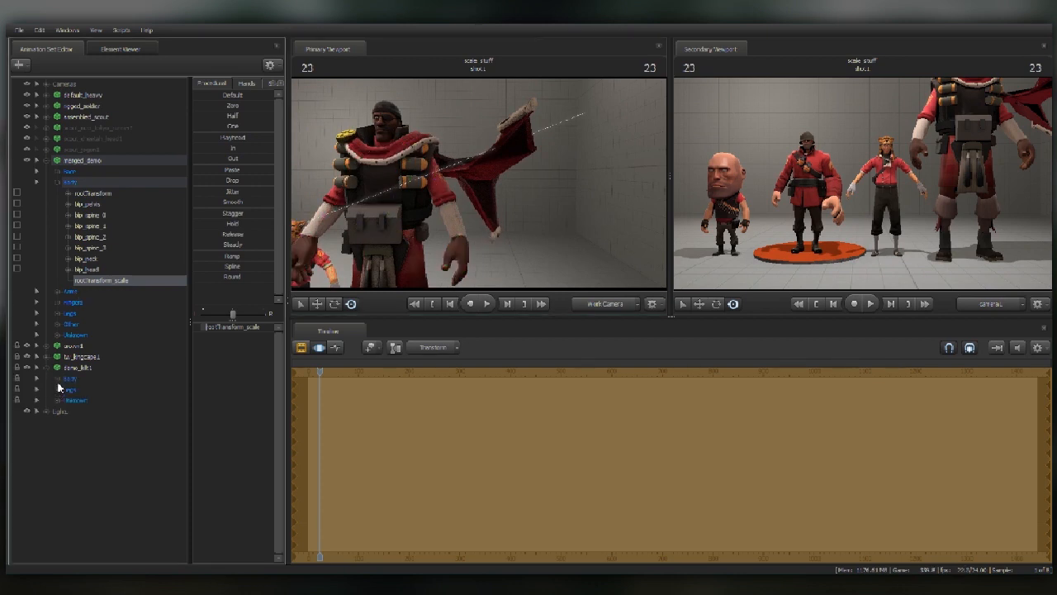
left_click(38, 389)
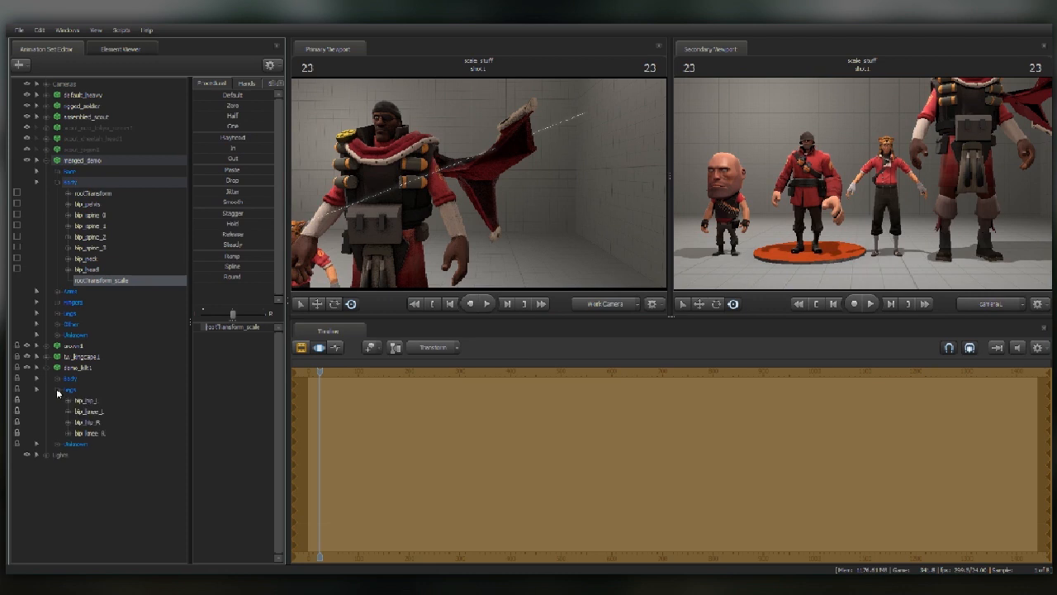
left_click(60, 379)
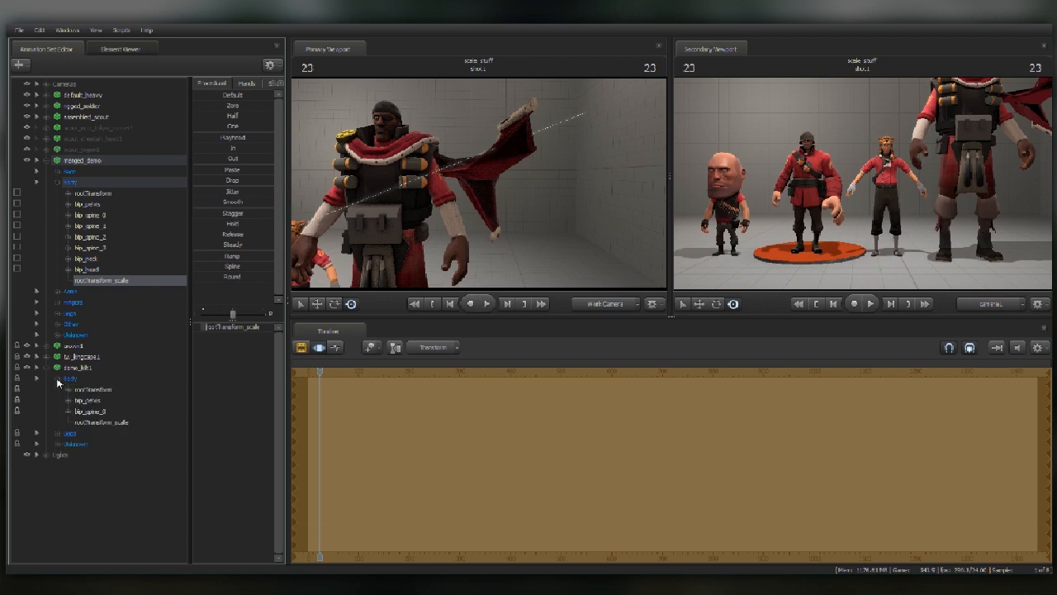
right_click(79, 364)
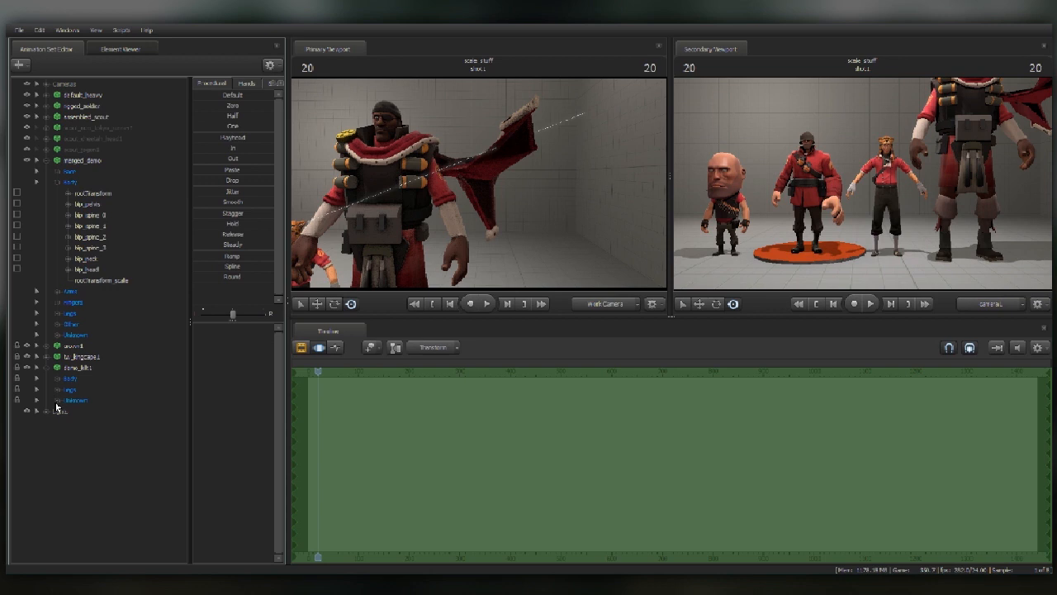
- Fold away the locked part set's control groups in the Animation Set Editor
left_click(47, 378)
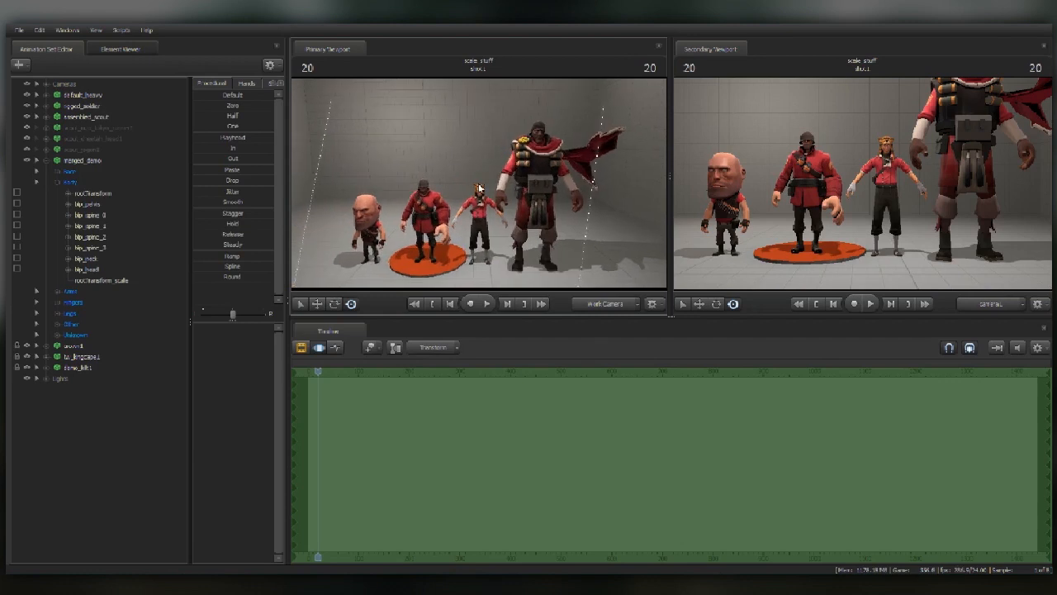
mouse_move(474, 167)
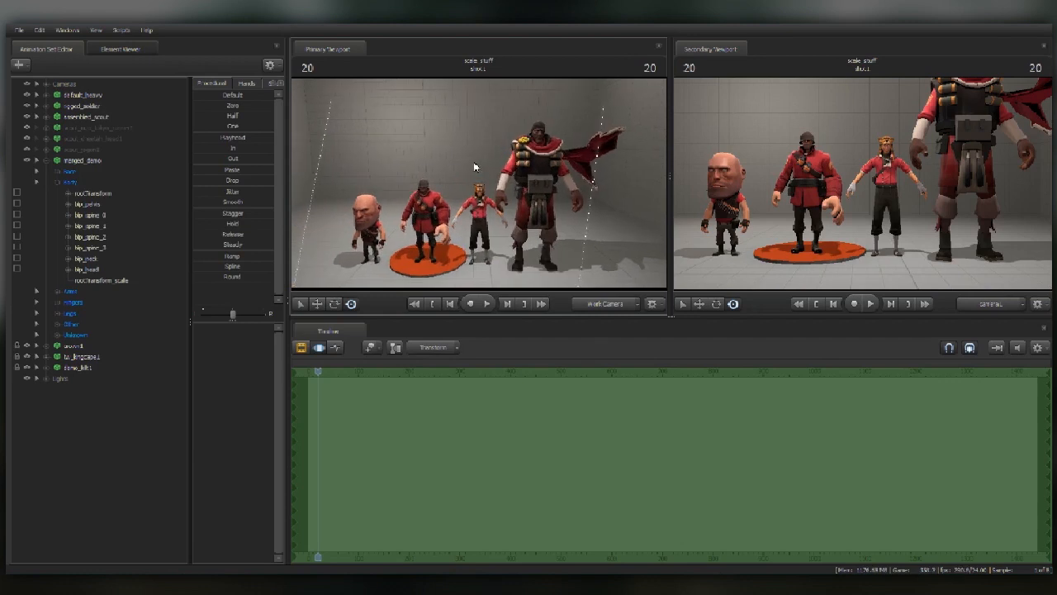
mouse_move(469, 162)
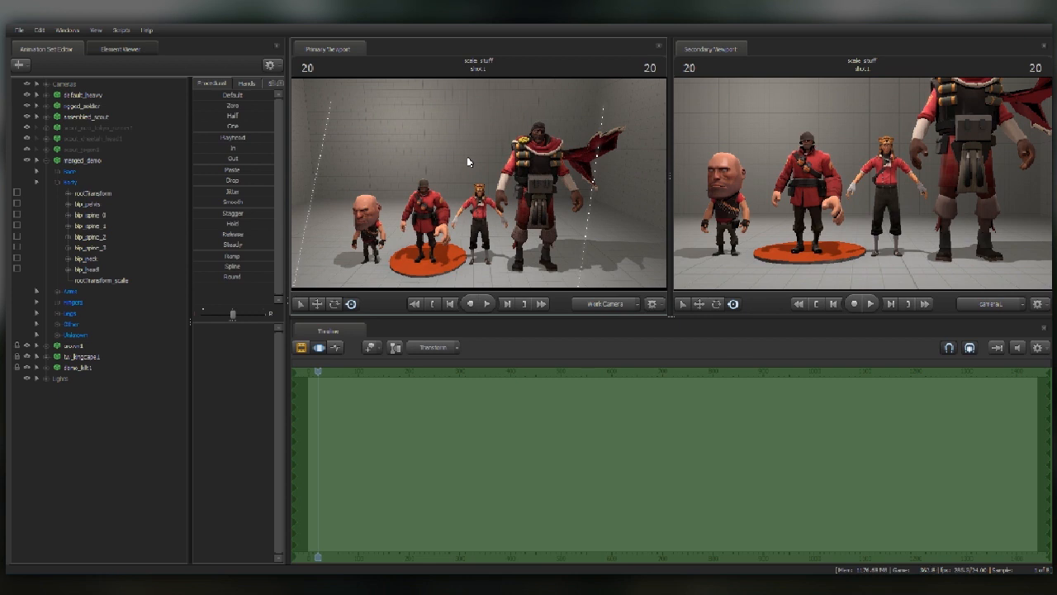
mouse_move(469, 160)
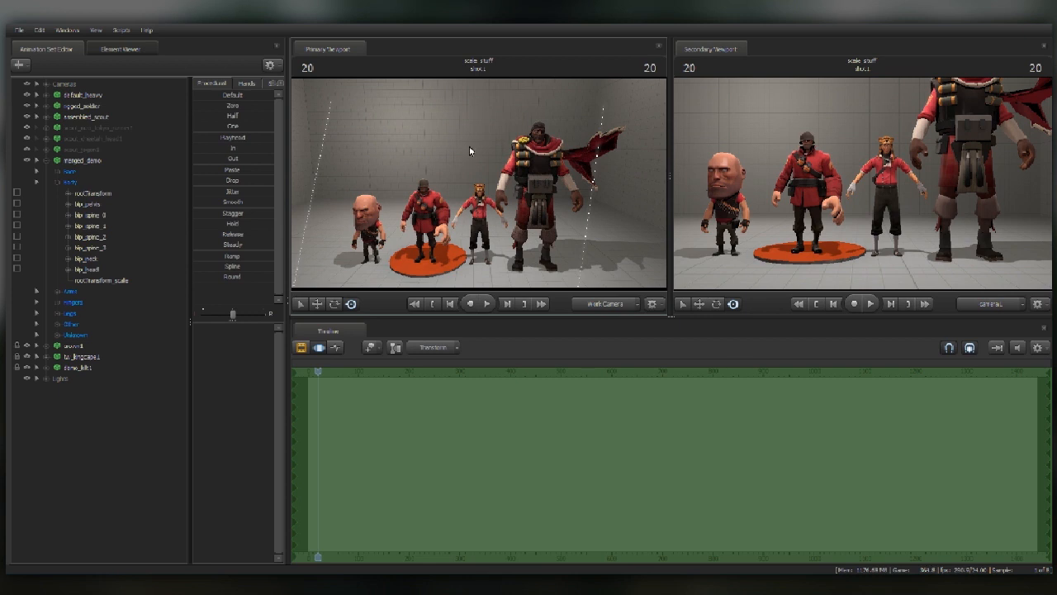
mouse_move(582, 140)
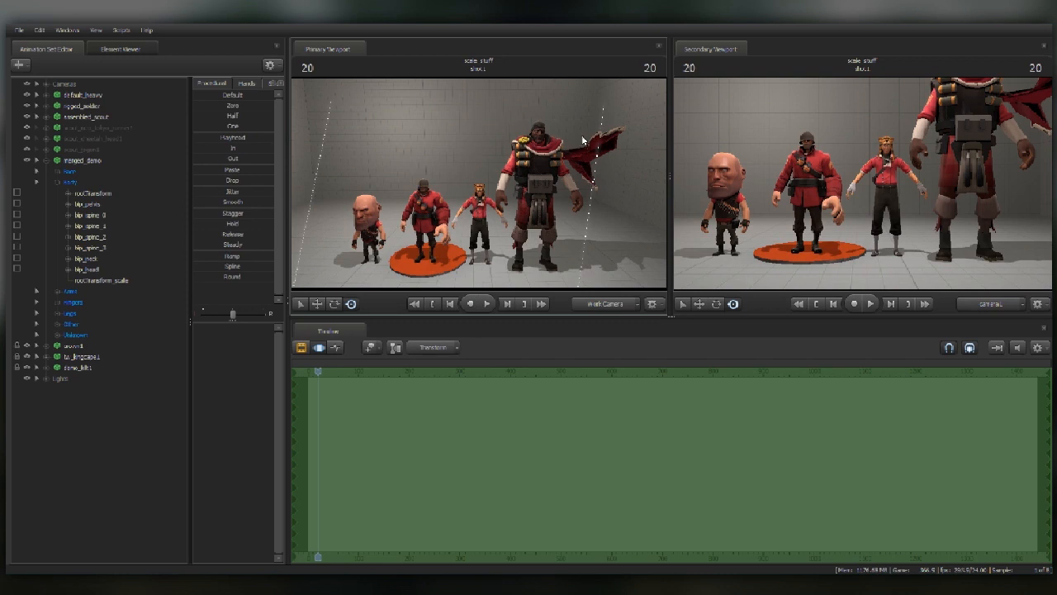